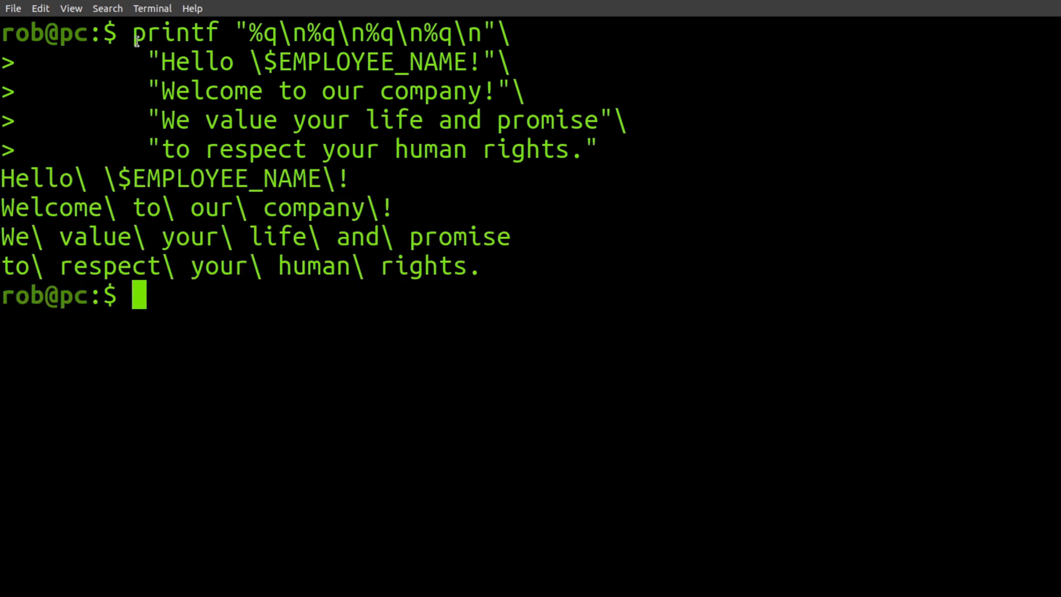
Step: Highlight part of the printf command to emphasise the %q quoting difference
{"action": "double_click", "coordinate": [175, 34]}
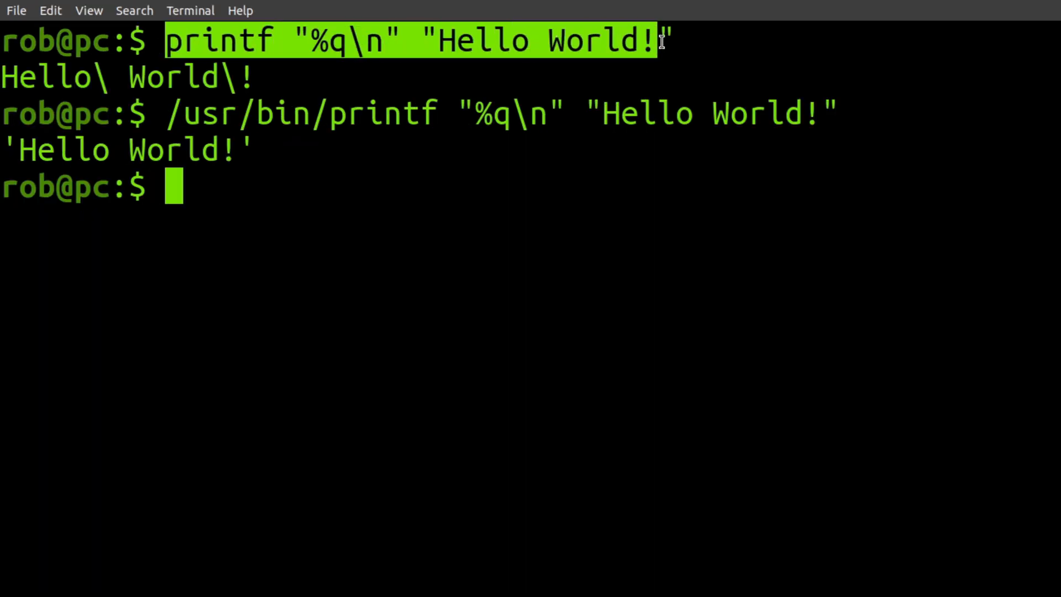
Step: Clear the earlier highlight and mark a word in the /usr/bin/printf output
{"action": "left_click", "coordinate": [128, 77]}
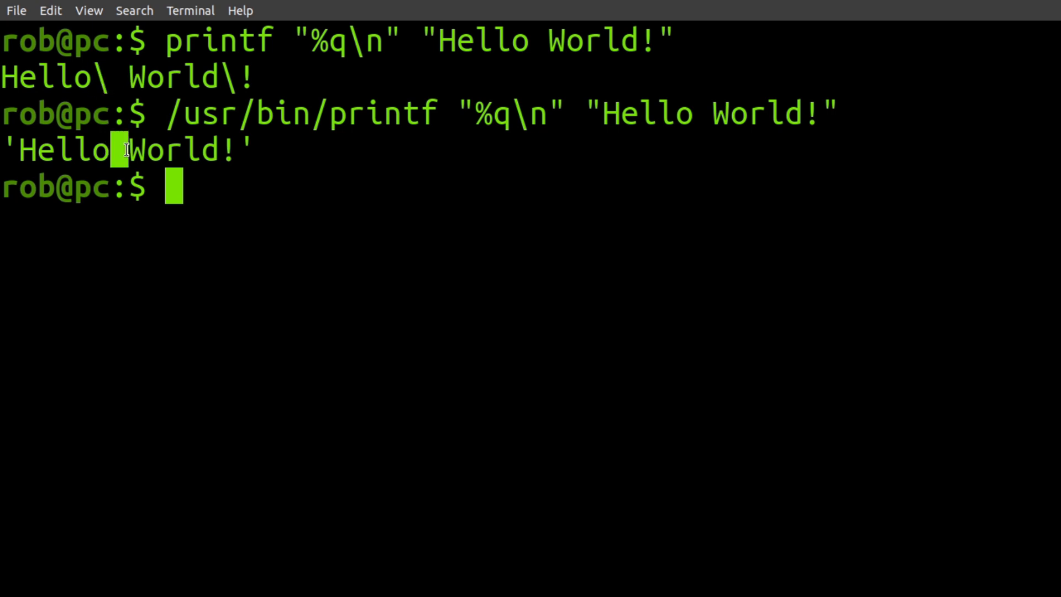
{"action": "double_click", "coordinate": [297, 113]}
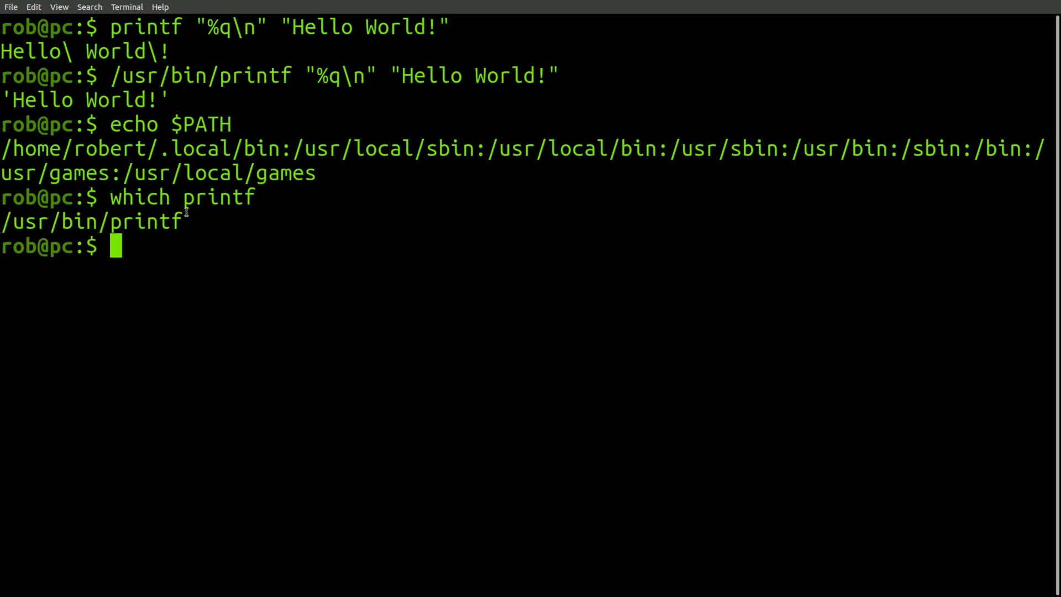
Step: Highlight /usr/bin/printf and printf, then bring up the printf(1) manual page with man 1 printf
{"action": "double_click", "coordinate": [91, 221]}
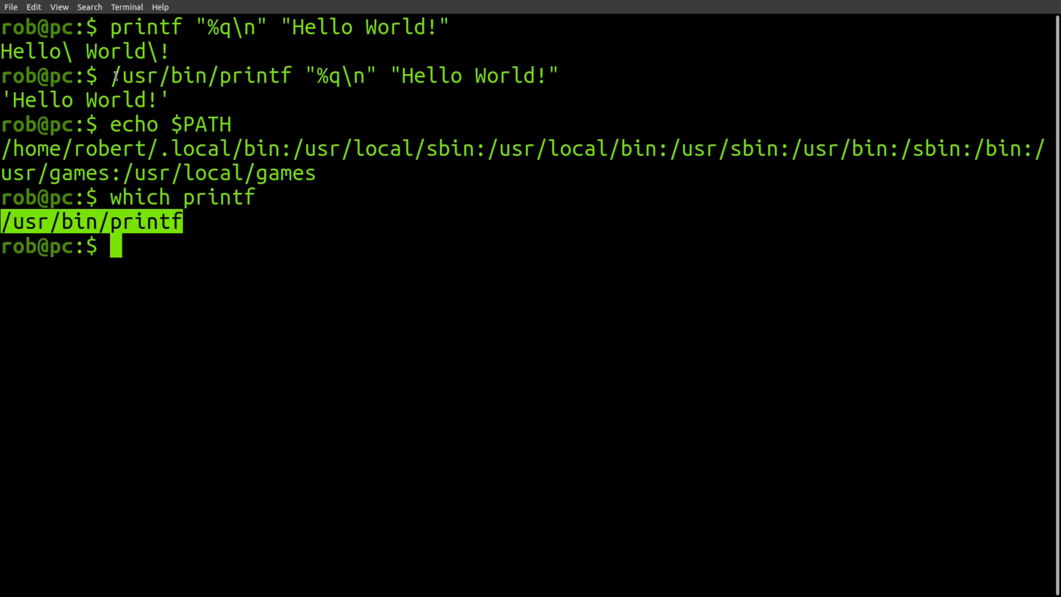
{"action": "double_click", "coordinate": [146, 27]}
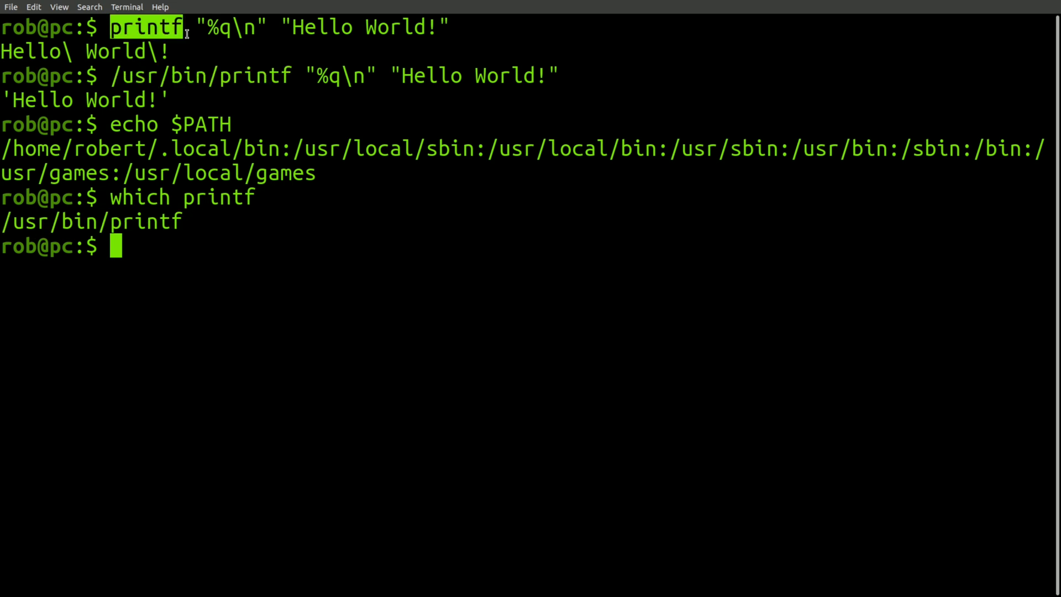
{"action": "mouse_move", "coordinate": [156, 31]}
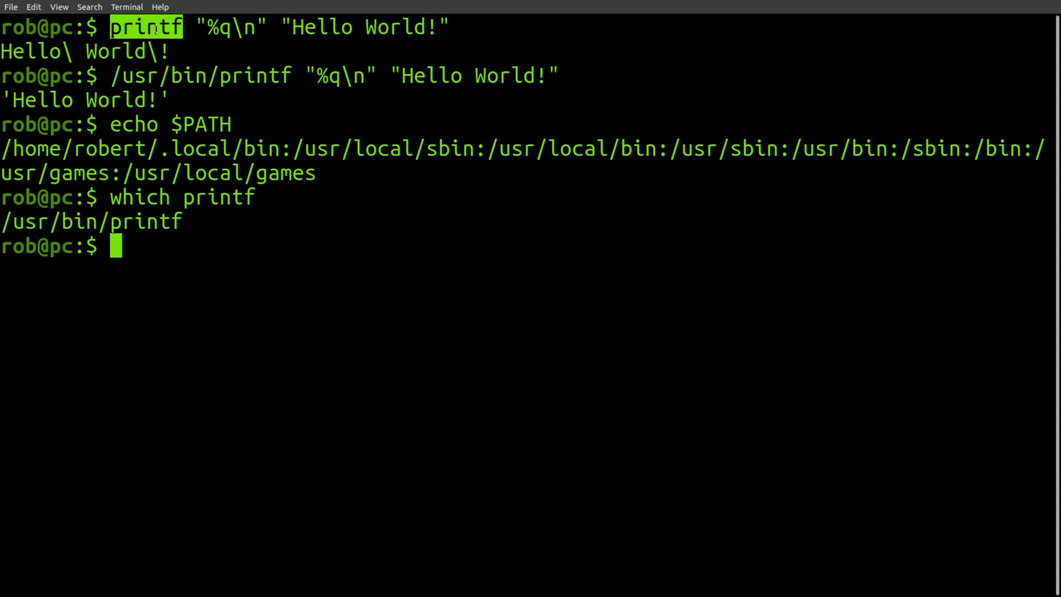
{"action": "type", "text": "man 1 printf"}
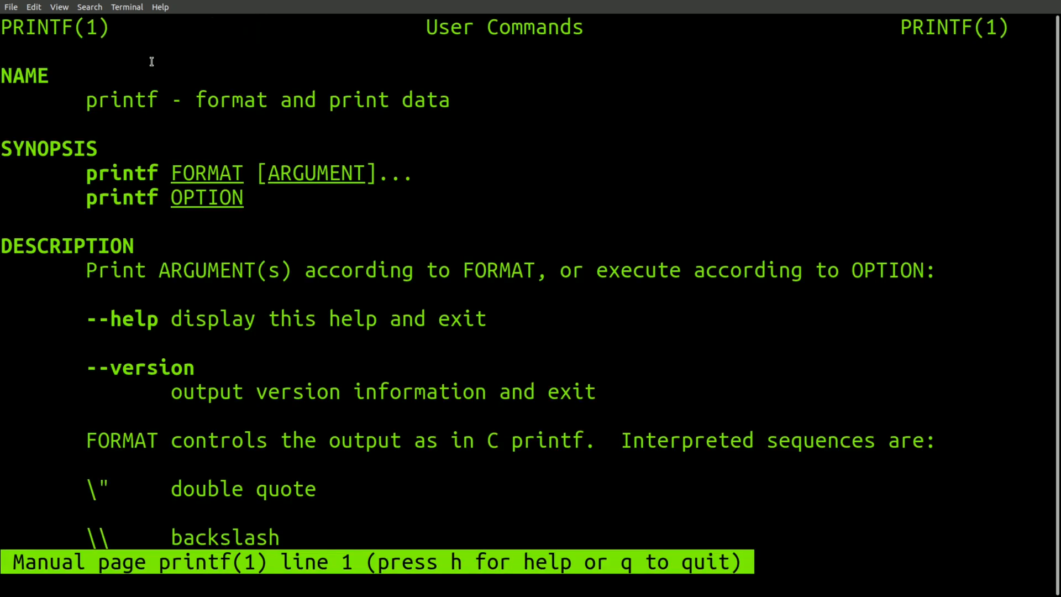
Step: Quit the printf manual page to return to the prompt
{"action": "key", "text": "q"}
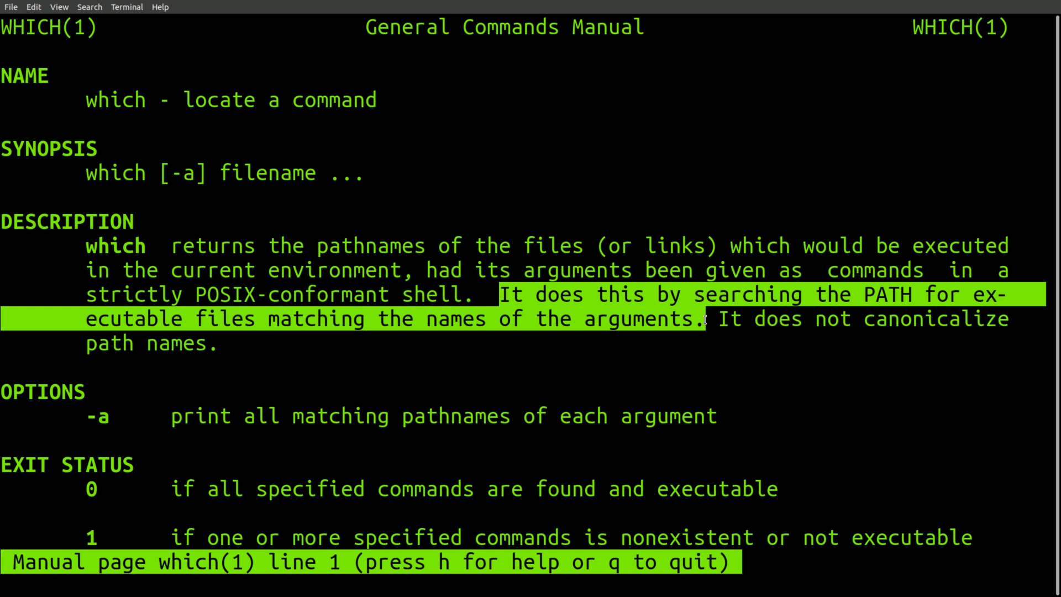
Step: Quit the which manual page and enter type -a printf at the prompt
{"action": "key", "text": "q"}
{"action": "type", "text": "echo $PATH"}
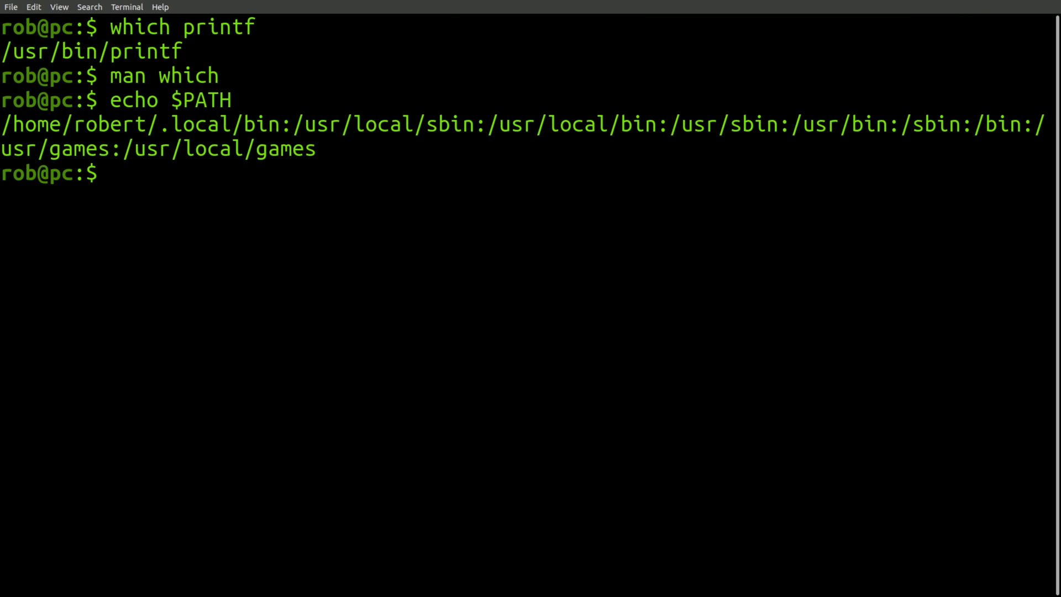
{"action": "type", "text": "type -a printf"}
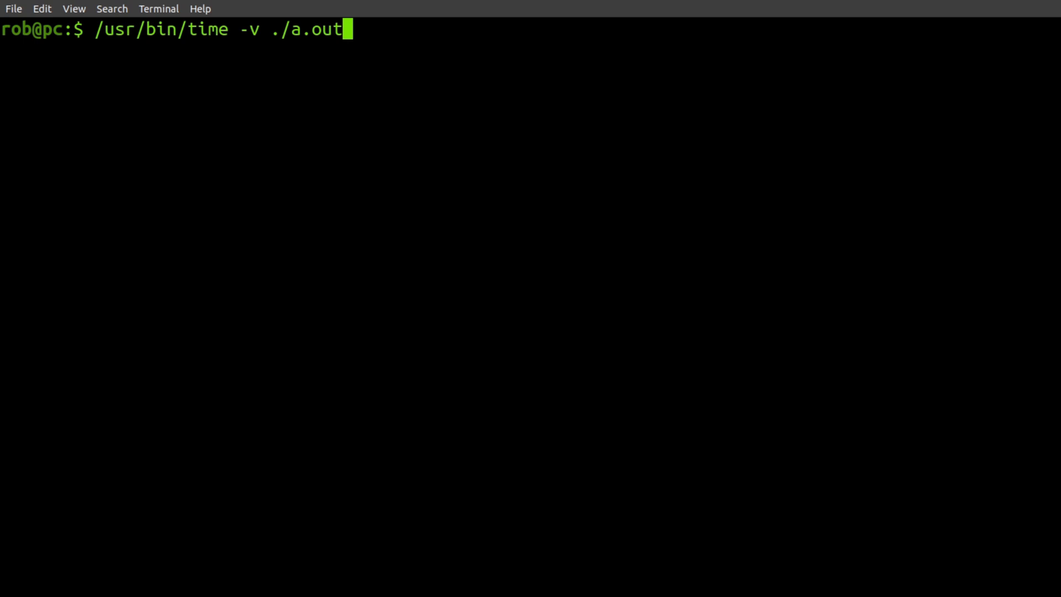
Step: Run the pending type -a printf command
{"action": "key", "text": "Return"}
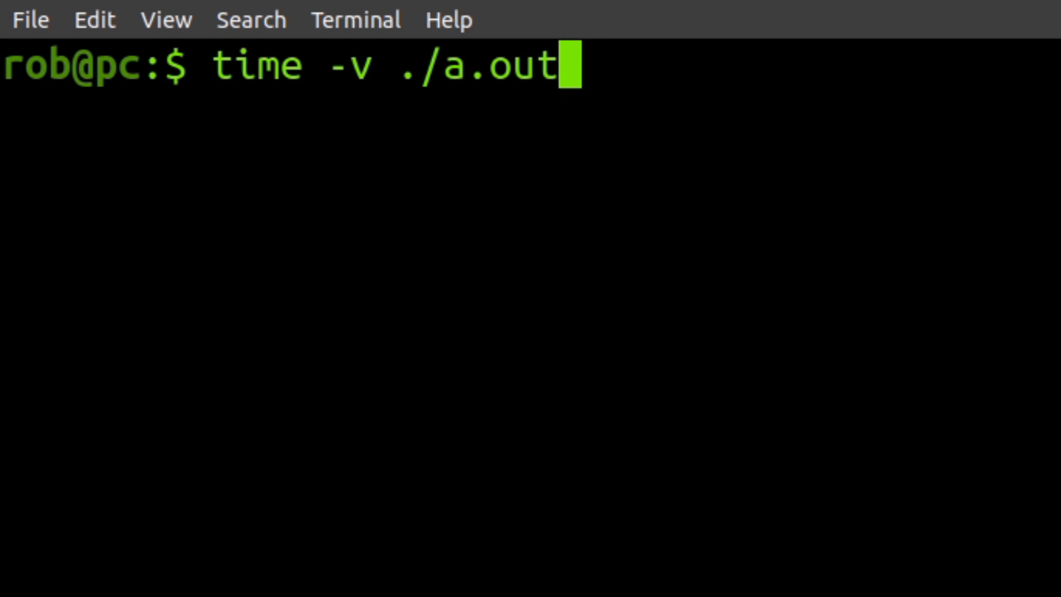
Step: Run time -v ./a.out and highlight ./a.out in the command line
{"action": "key", "text": "Return"}
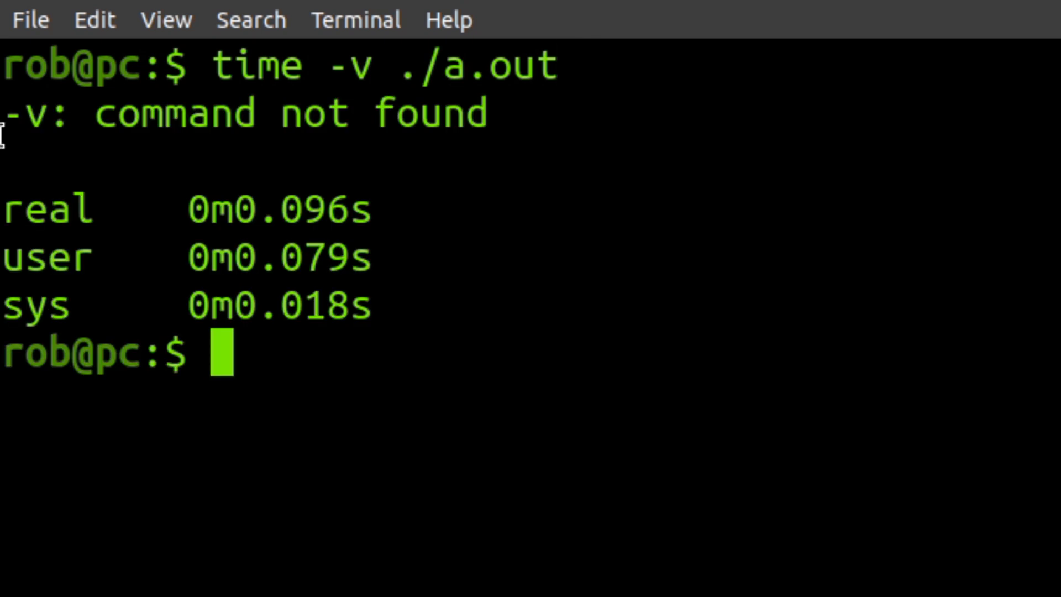
{"action": "left_click_drag", "start_coordinate": [3, 113], "coordinate": [488, 113]}
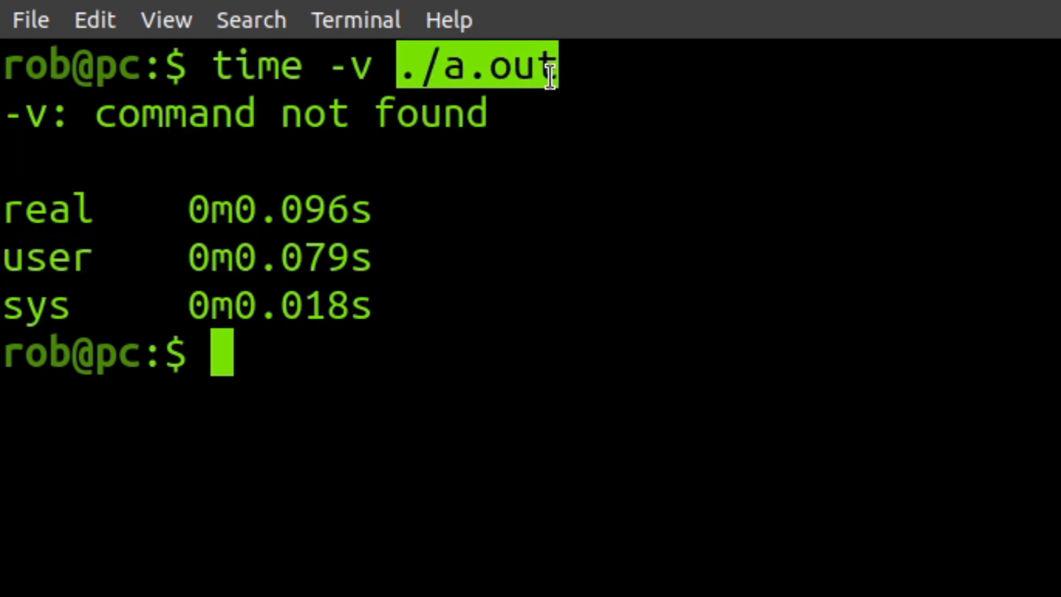
Step: Run type -a time and highlight the command names listed after echo
{"action": "type", "text": "type -a time"}
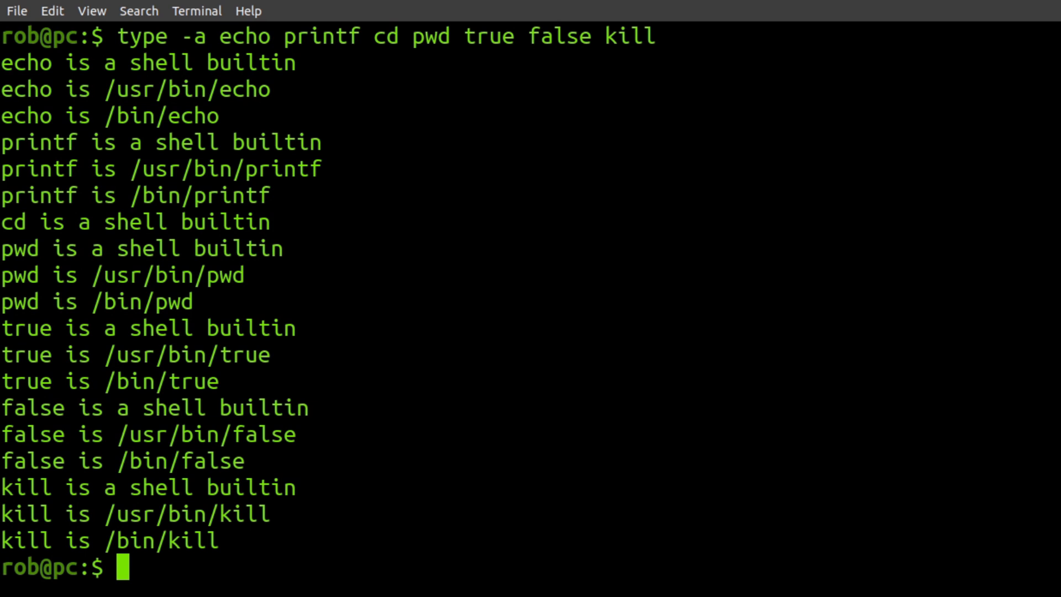
{"action": "left_click_drag", "start_coordinate": [291, 36], "coordinate": [656, 35]}
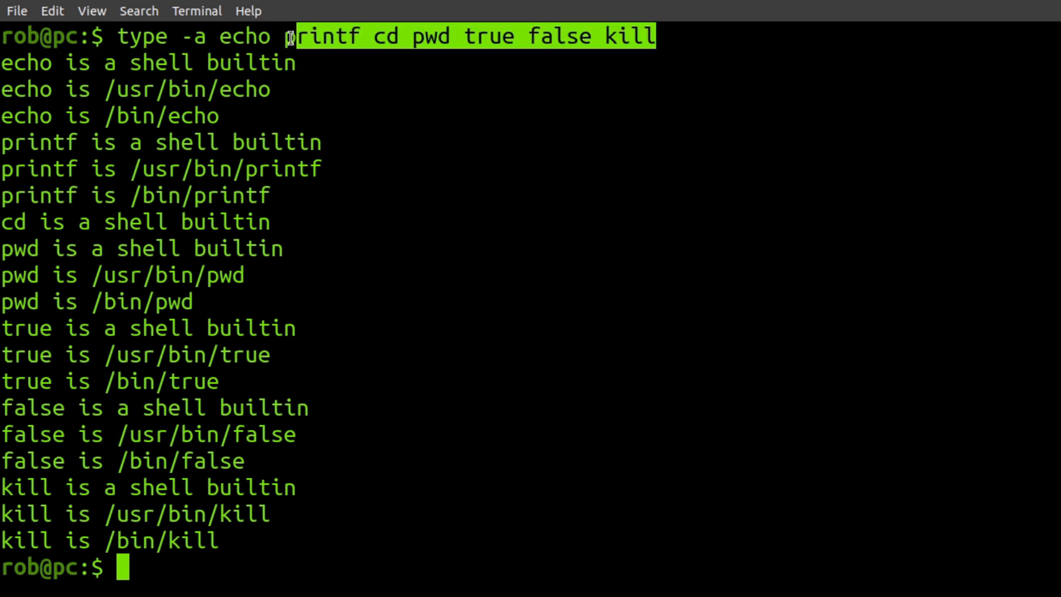